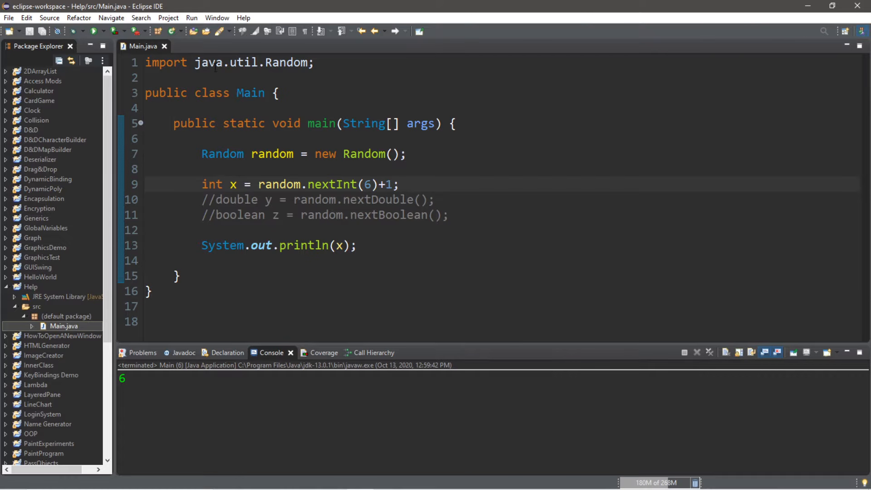
Run the dice program three more times to print new random numbers from 1 to 6
{"action": "left_click", "coordinate": [95, 31]}
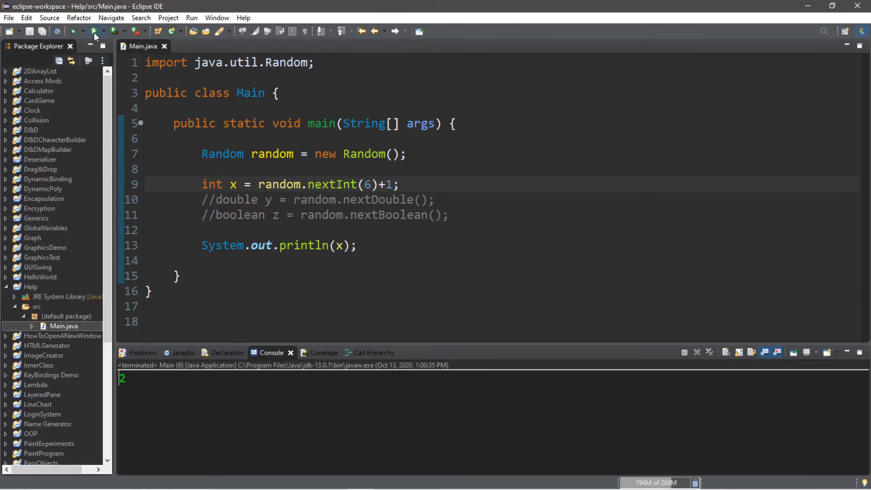
{"action": "left_click", "coordinate": [94, 31]}
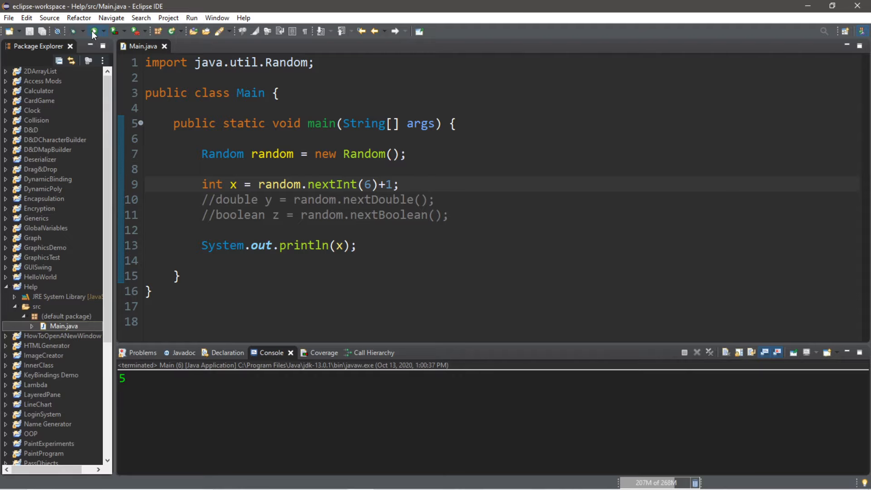
{"action": "left_click", "coordinate": [93, 31]}
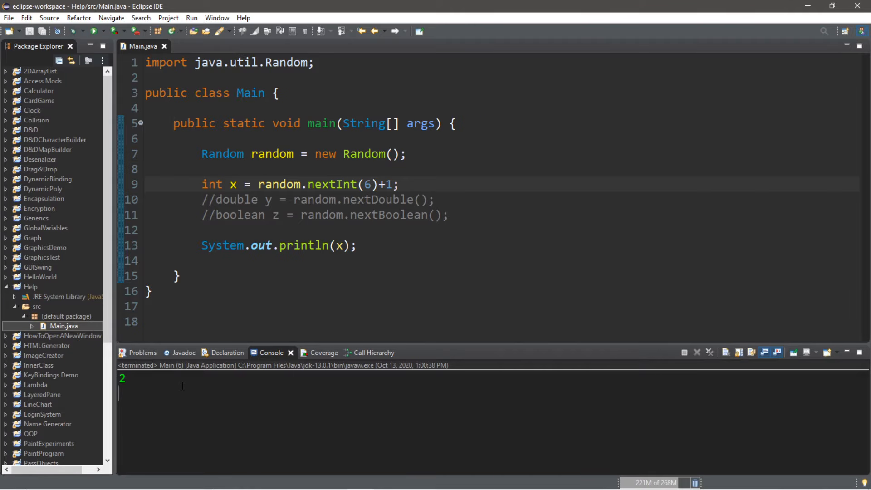
{"action": "mouse_move", "coordinate": [179, 372]}
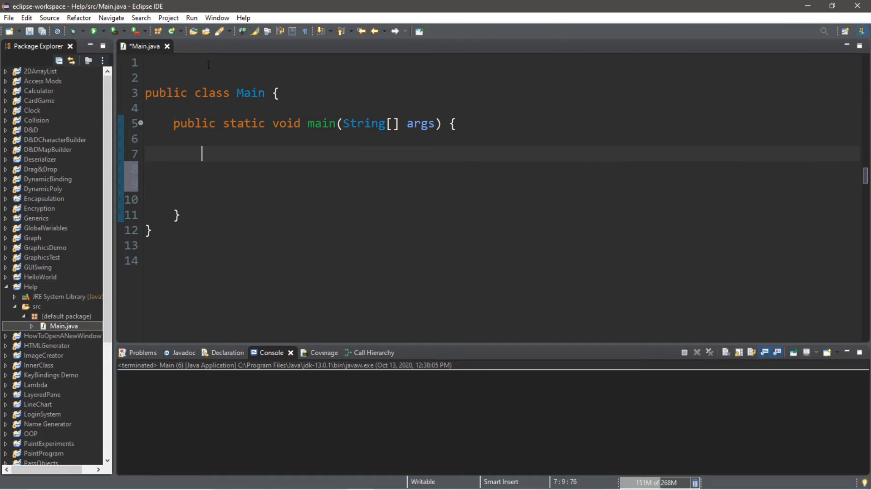
Write import java.util.Random; on line 1 and move into the empty main body
{"action": "left_click", "coordinate": [211, 82]}
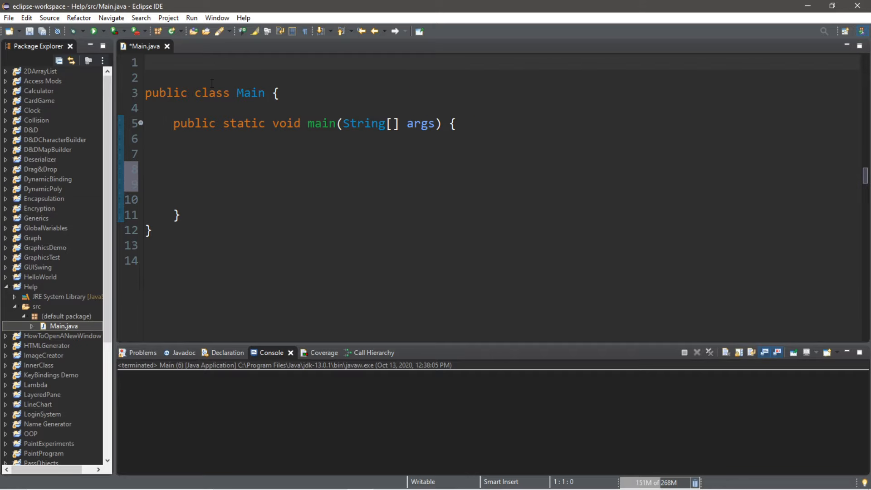
{"action": "type", "text": "impo"}
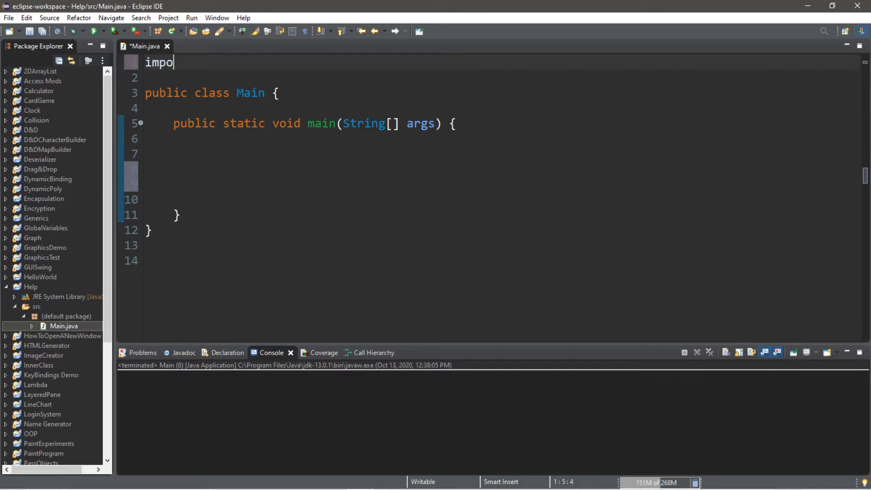
{"action": "type", "text": "rt java"}
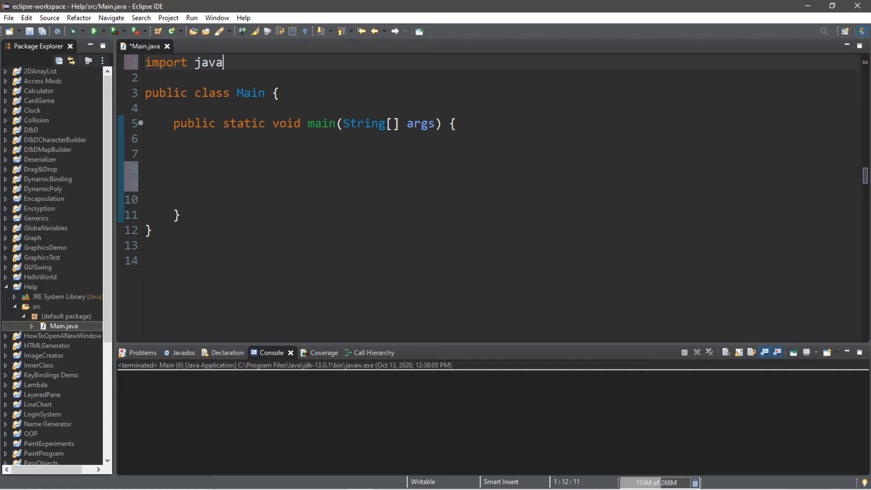
{"action": "type", "text": ".util.Random"}
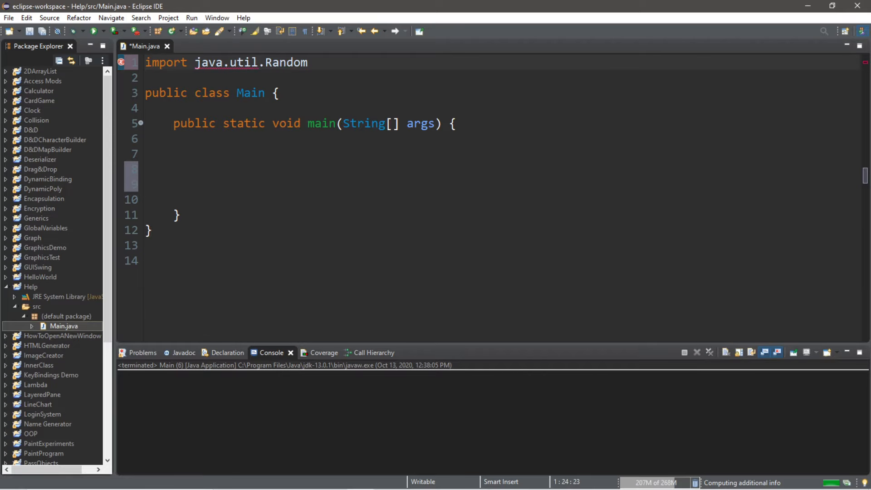
{"action": "type", "text": ";"}
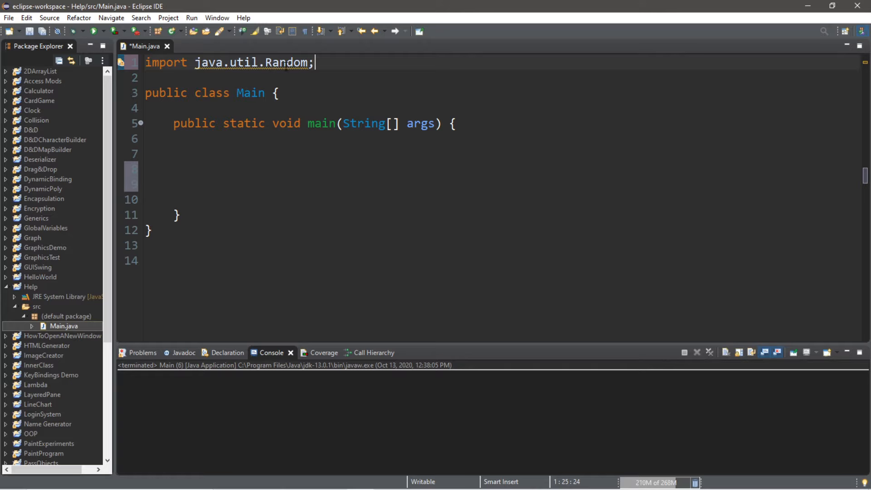
{"action": "left_click", "coordinate": [228, 164]}
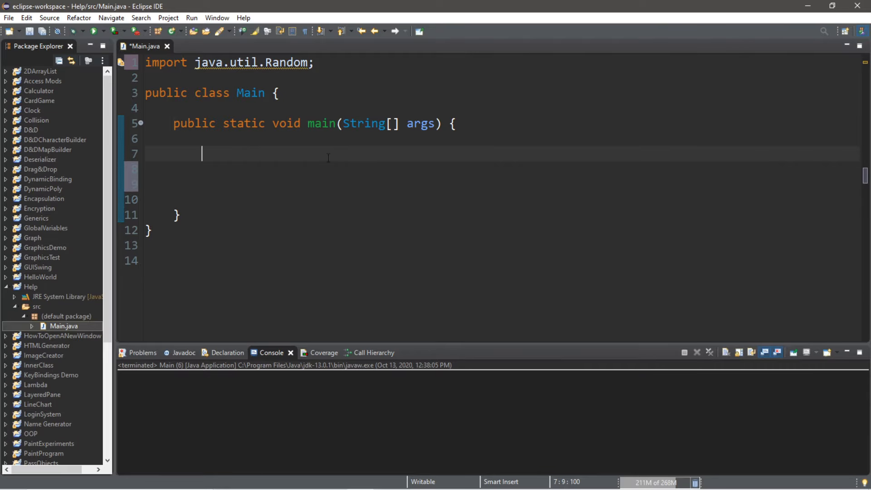
Write Random random = new Random(); inside main and move to the blank line below
{"action": "double_click", "coordinate": [287, 62]}
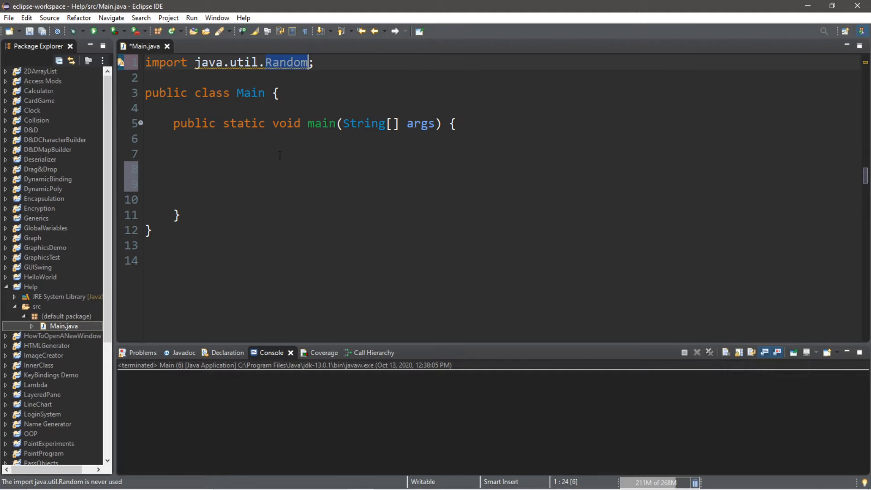
{"action": "type", "text": "Rand"}
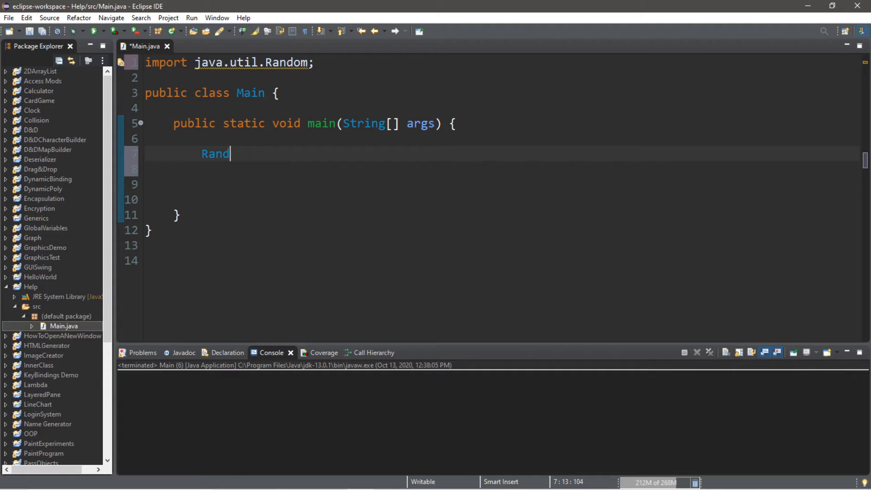
{"action": "type", "text": "om"}
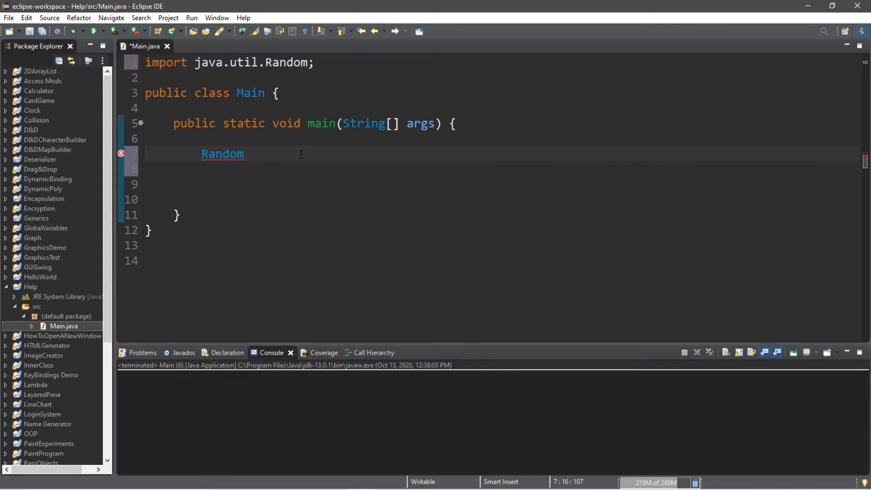
{"action": "type", "text": "random = new Rand"}
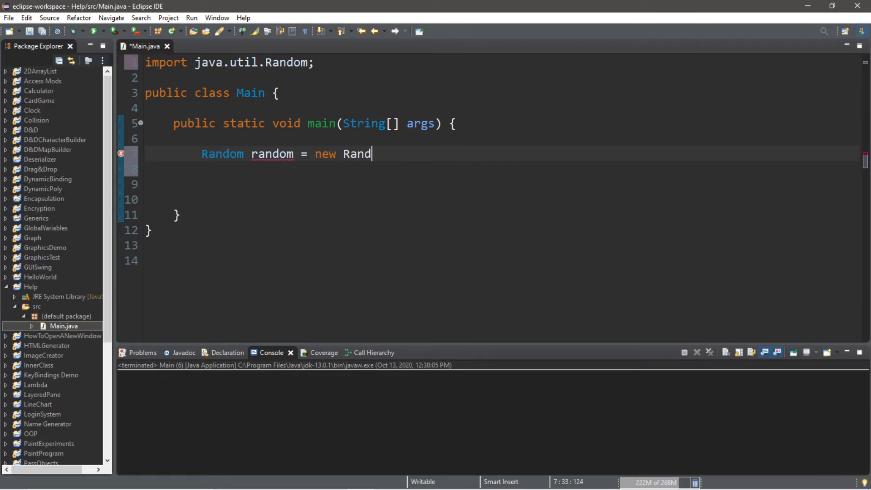
{"action": "type", "text": "om();"}
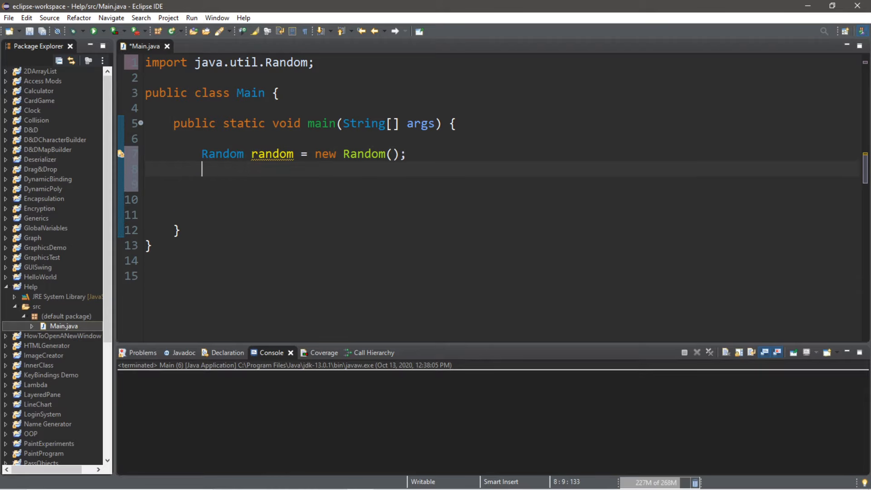
{"action": "double_click", "coordinate": [271, 155]}
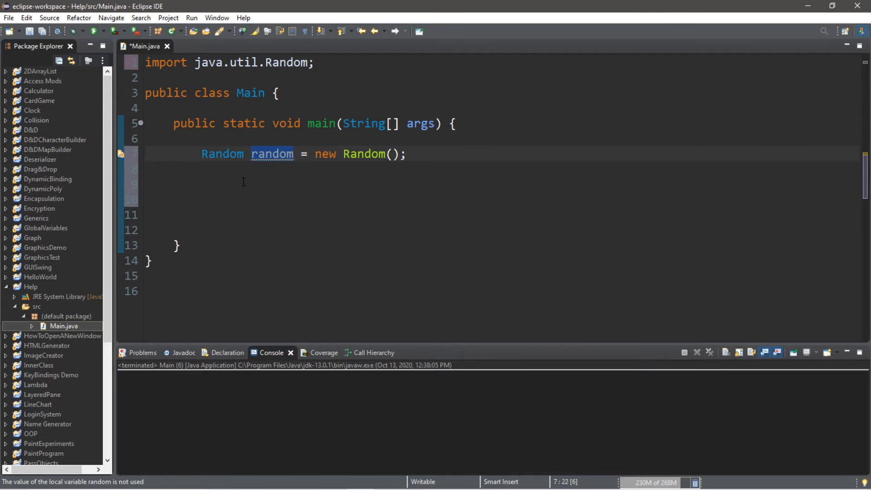
{"action": "left_click", "coordinate": [233, 183]}
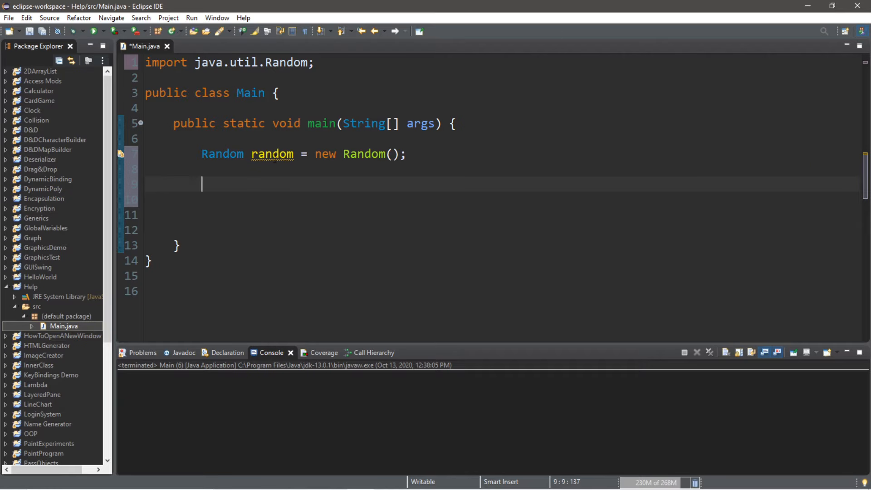
{"action": "mouse_move", "coordinate": [243, 206]}
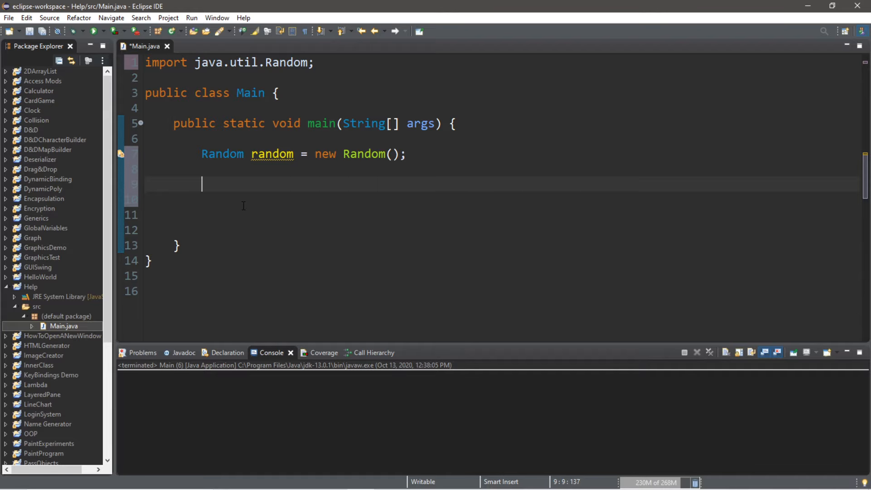
{"action": "mouse_move", "coordinate": [237, 184]}
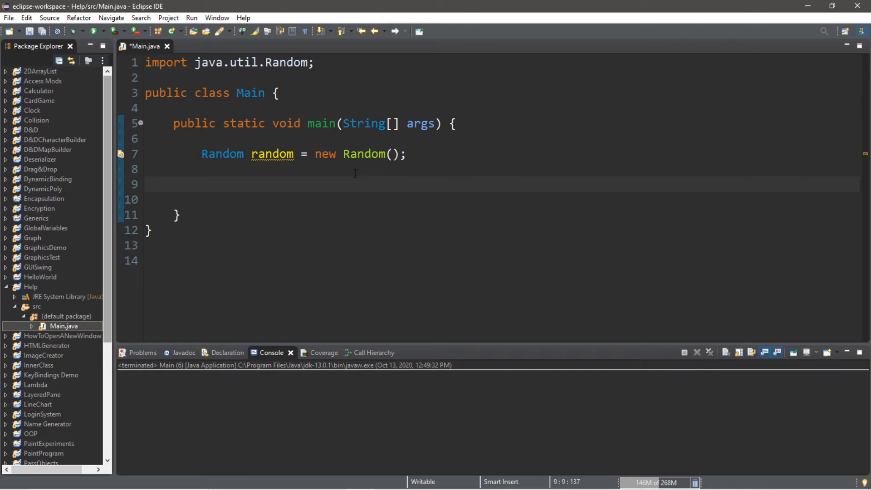
Write int x = random.nextInt(); followed by System.out.println(x);
{"action": "left_click", "coordinate": [201, 184]}
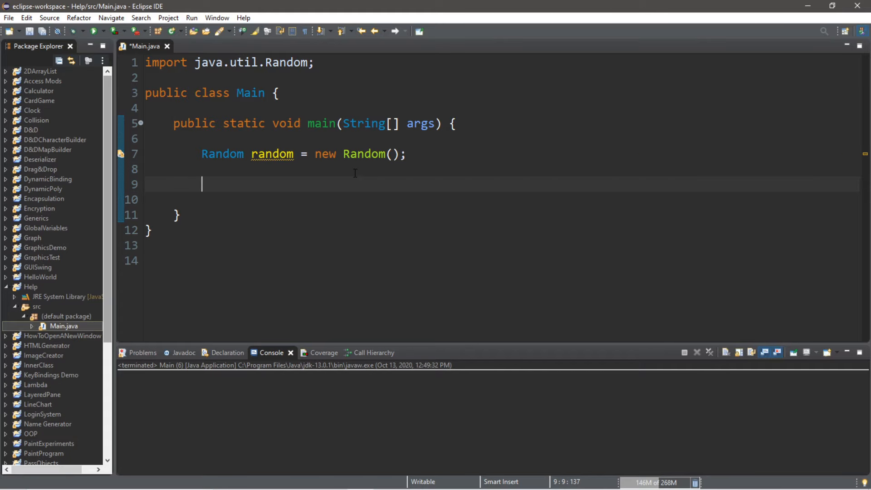
{"action": "type", "text": "int x"}
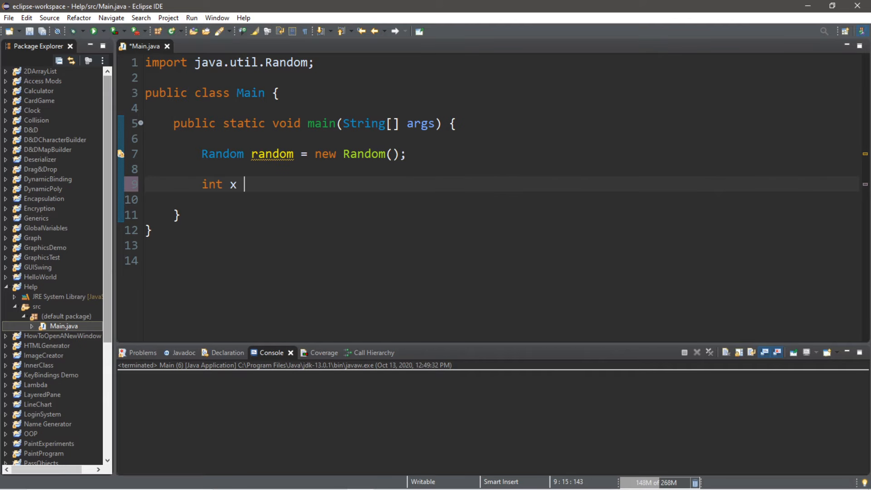
{"action": "type", "text": "="}
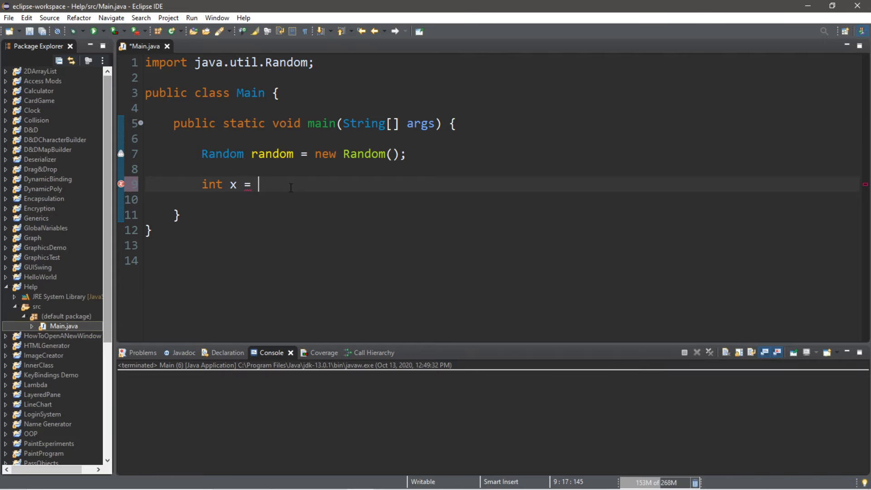
{"action": "type", "text": "random"}
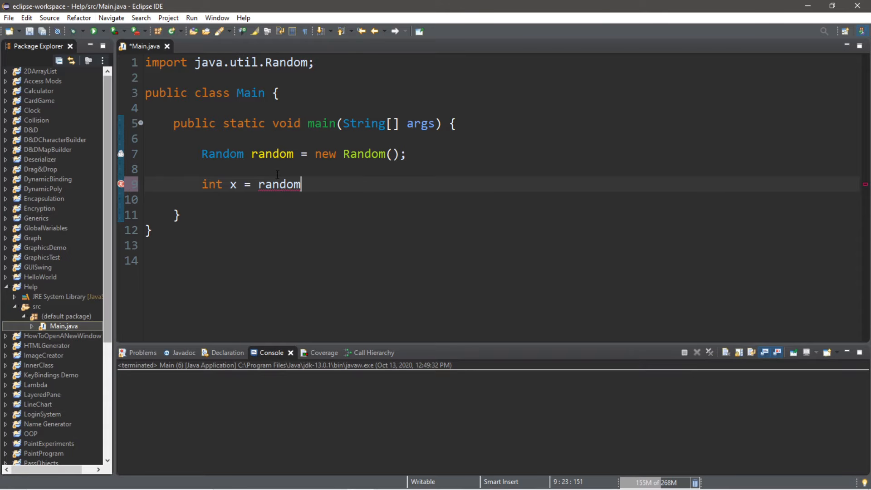
{"action": "type", "text": ".next"}
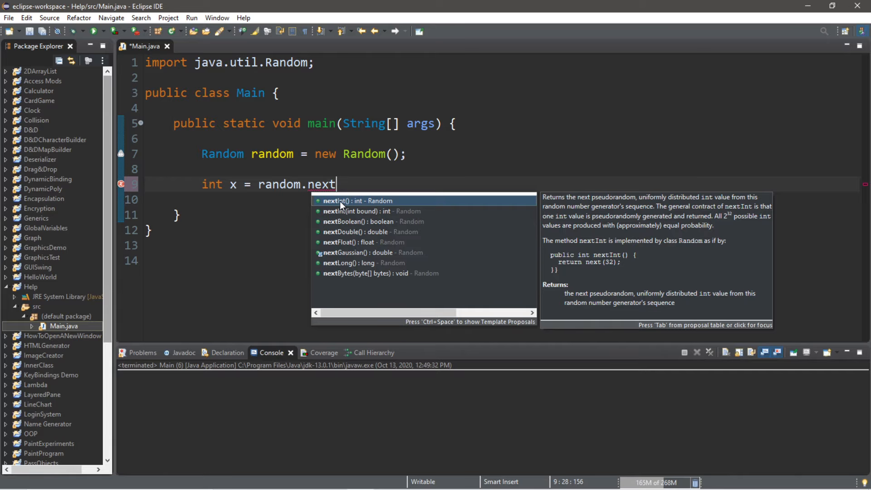
{"action": "mouse_move", "coordinate": [355, 235]}
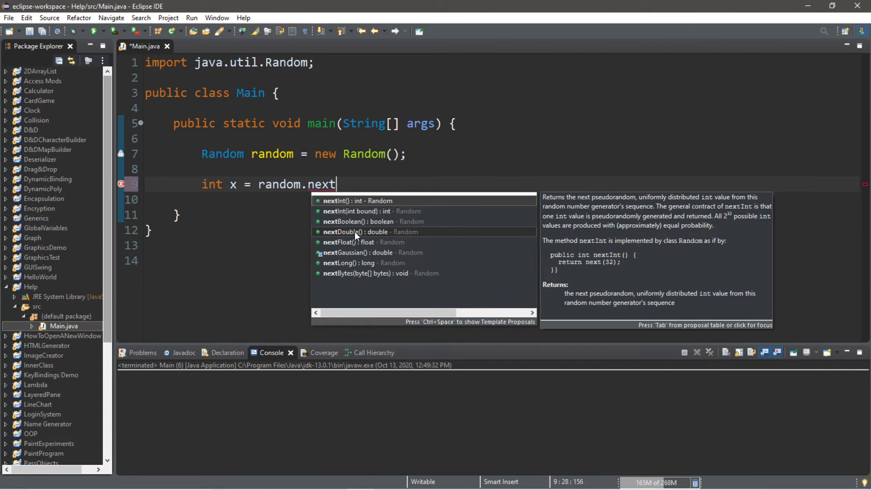
{"action": "mouse_move", "coordinate": [364, 201]}
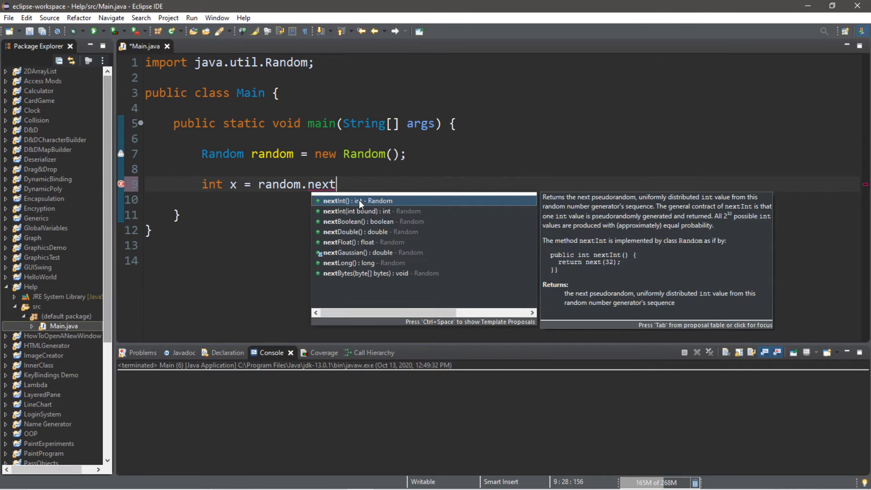
{"action": "left_click", "coordinate": [347, 201]}
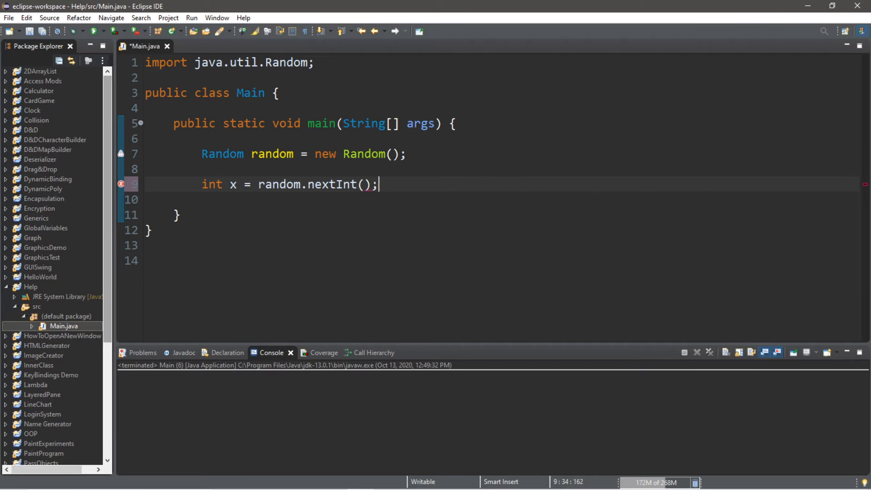
{"action": "type", "text": "System.out.println();"}
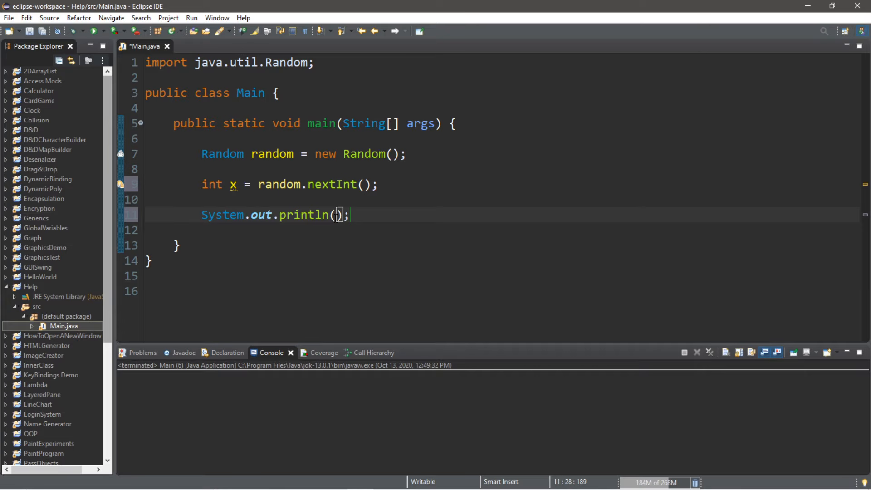
{"action": "type", "text": "x"}
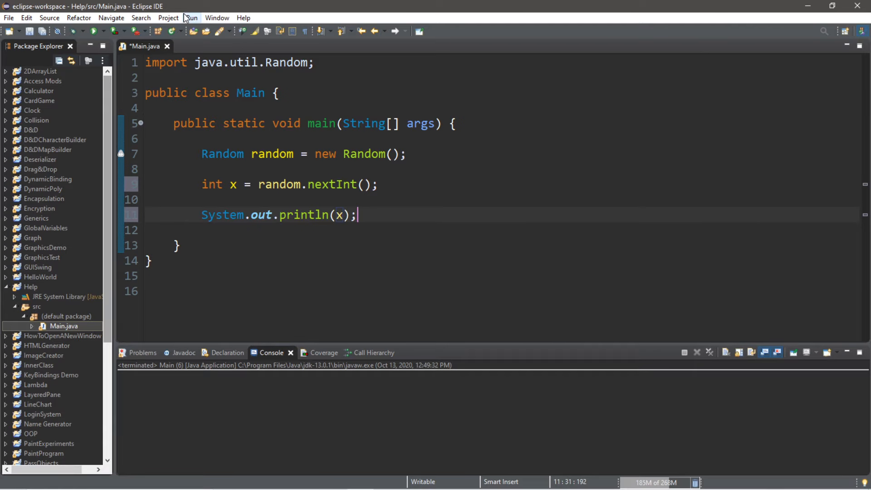
Run twice to print large unbounded random integers, then place the caret inside nextInt()
{"action": "left_click", "coordinate": [94, 31]}
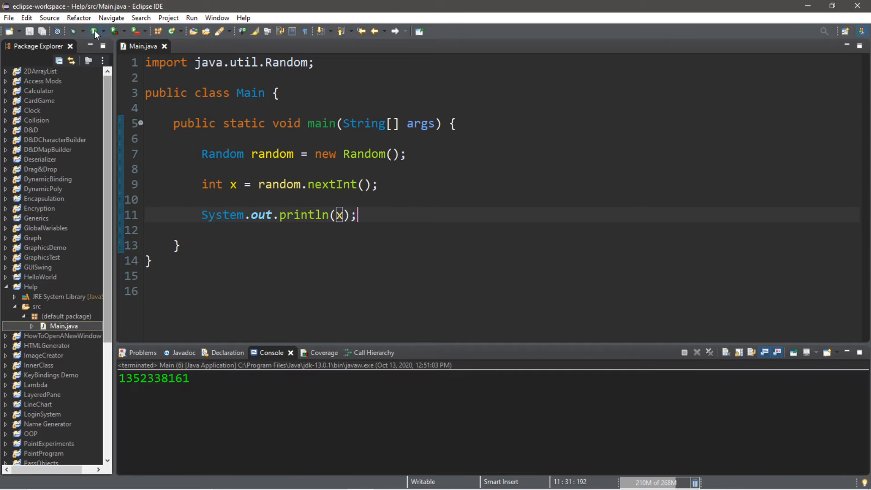
{"action": "left_click", "coordinate": [94, 31]}
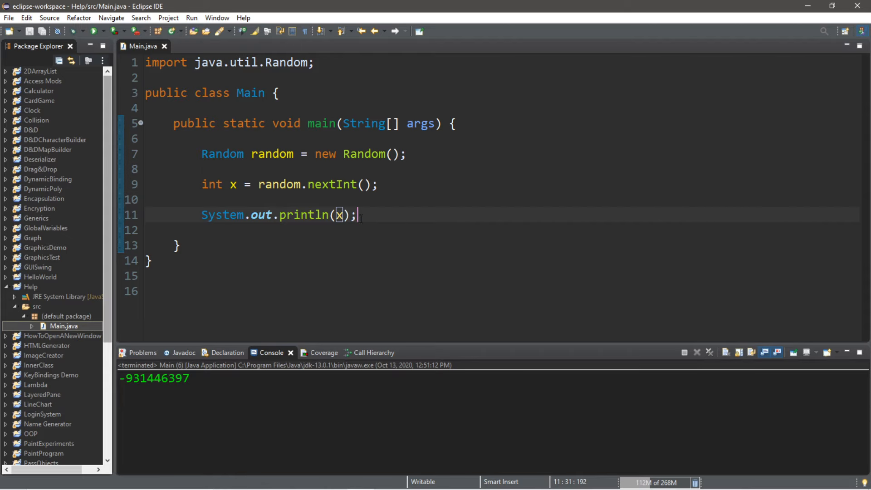
{"action": "left_click", "coordinate": [366, 184]}
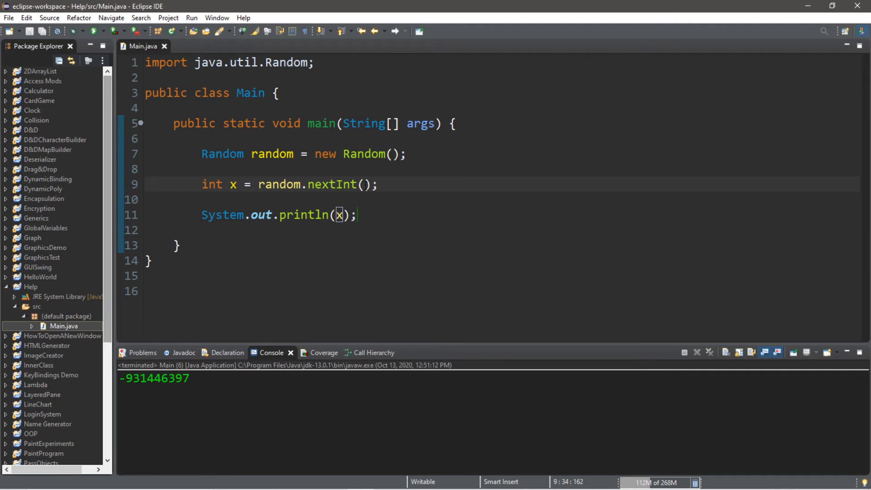
{"action": "left_click", "coordinate": [368, 184]}
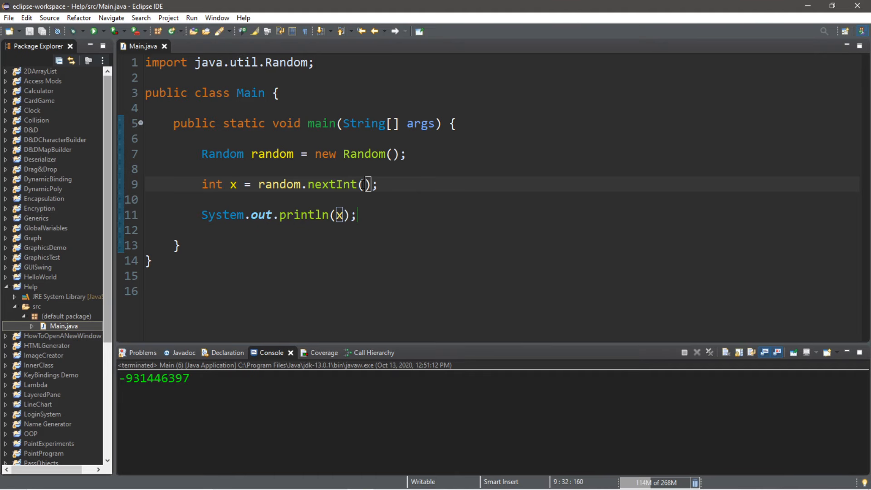
{"action": "mouse_move", "coordinate": [420, 184]}
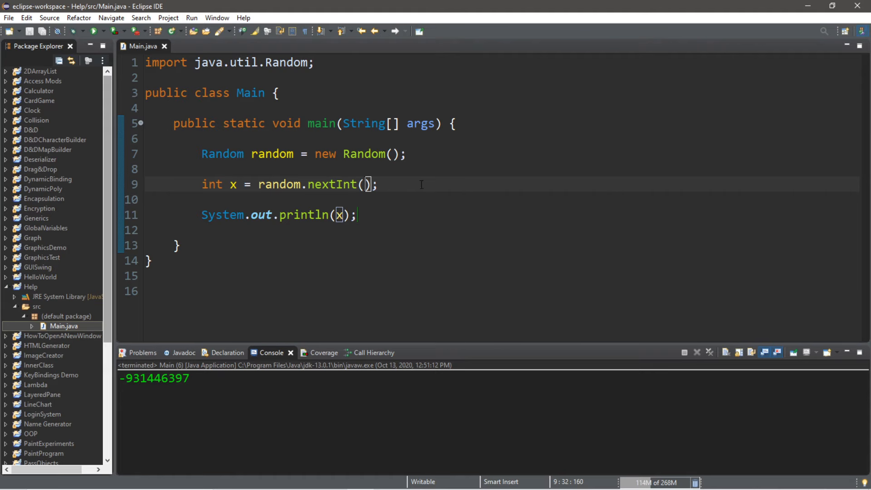
Bound the call as nextInt(6) and run three times, printing small values like 2, 3 and 0
{"action": "type", "text": "6"}
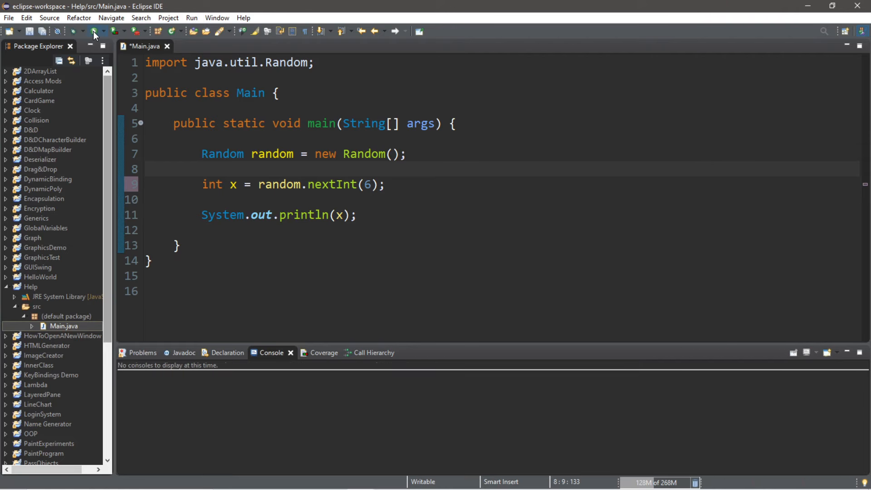
{"action": "left_click", "coordinate": [92, 30]}
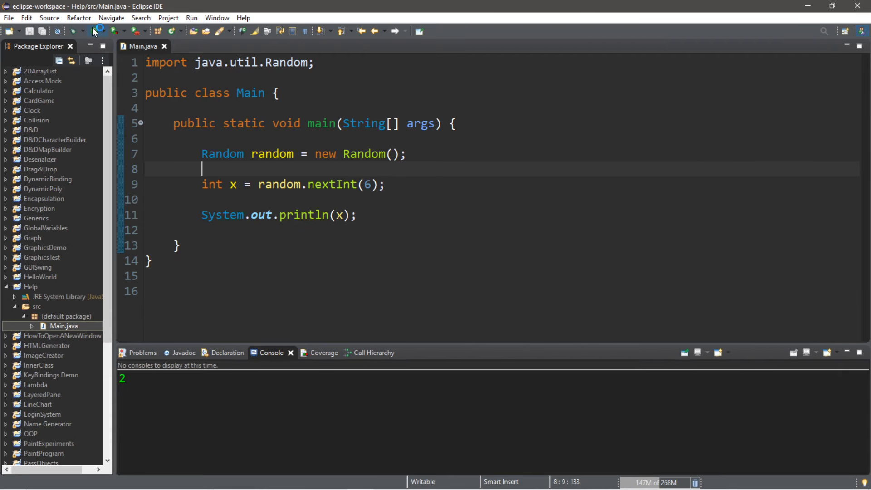
{"action": "left_click", "coordinate": [95, 31]}
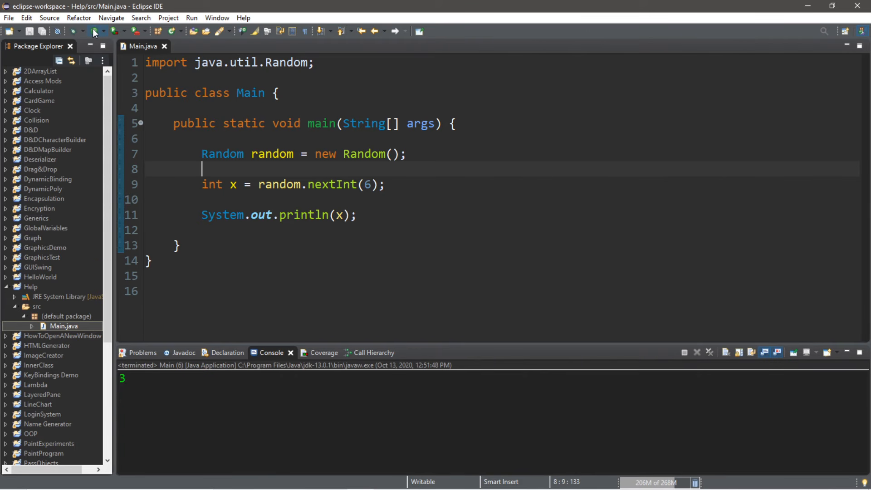
{"action": "left_click", "coordinate": [92, 31]}
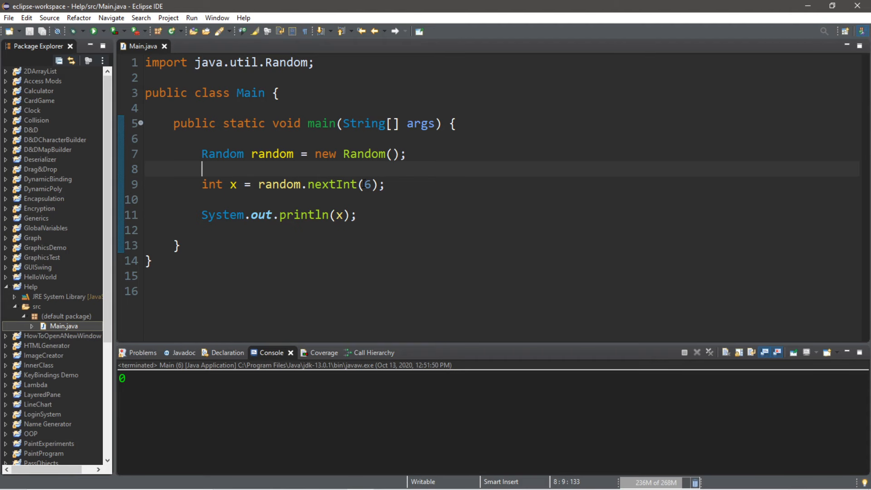
Append +1 after nextInt(6) to shift the range to 1–6
{"action": "left_click", "coordinate": [361, 184]}
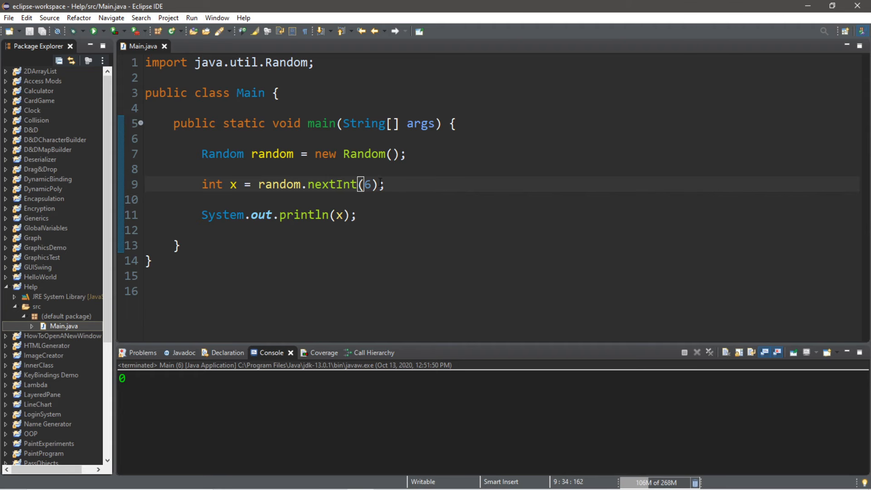
{"action": "type", "text": "+1"}
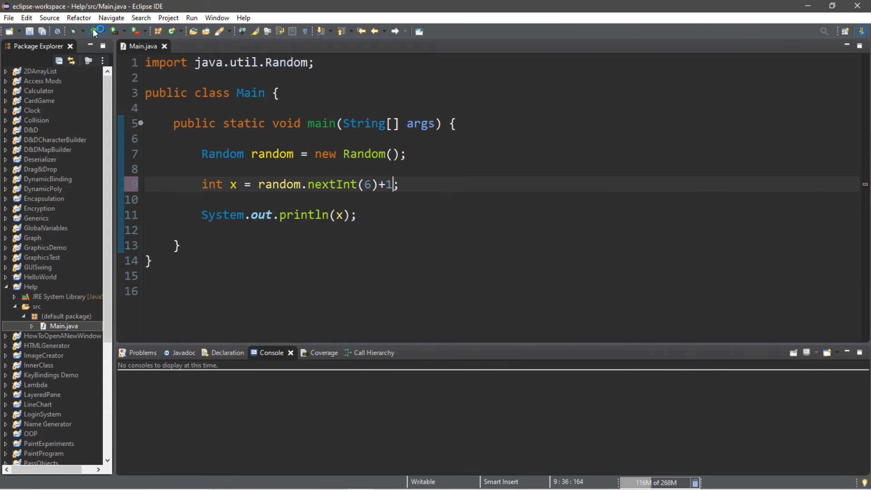
Run the nextInt(6)+1 version, printing a roll of 6
{"action": "left_click", "coordinate": [96, 31]}
{"action": "type", "text": "//"}
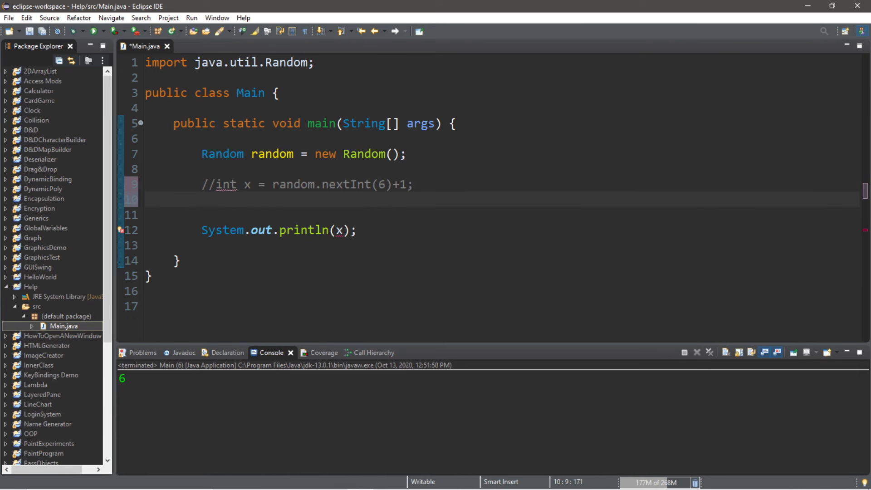
Write double y = random.nextDouble(); and change the print statement to println(y)
{"action": "type", "text": "double y"}
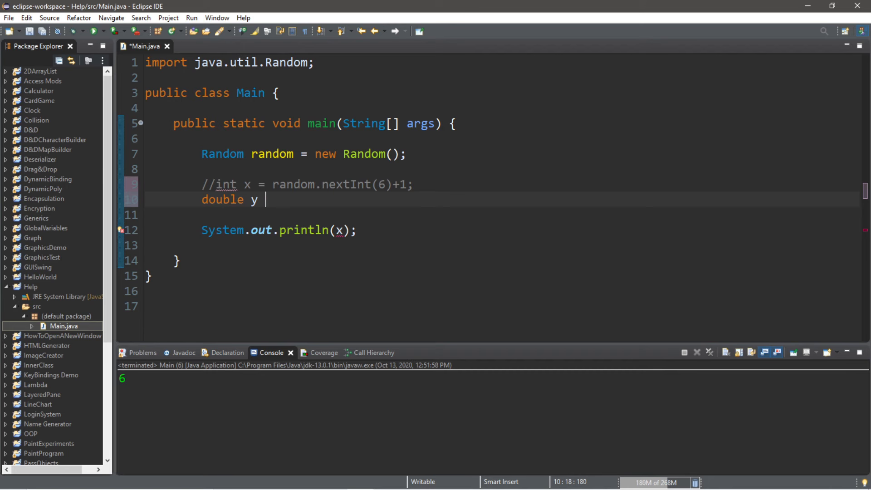
{"action": "type", "text": "= random.nextDouble();"}
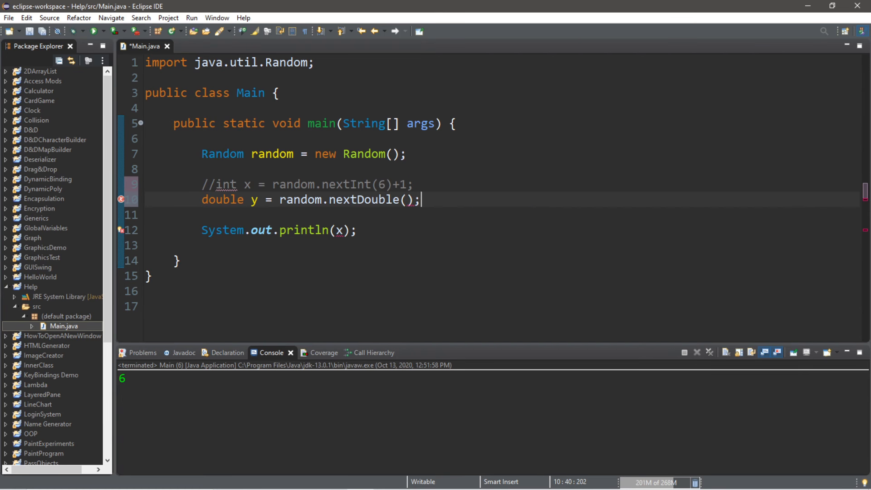
{"action": "key", "text": "Backspace"}
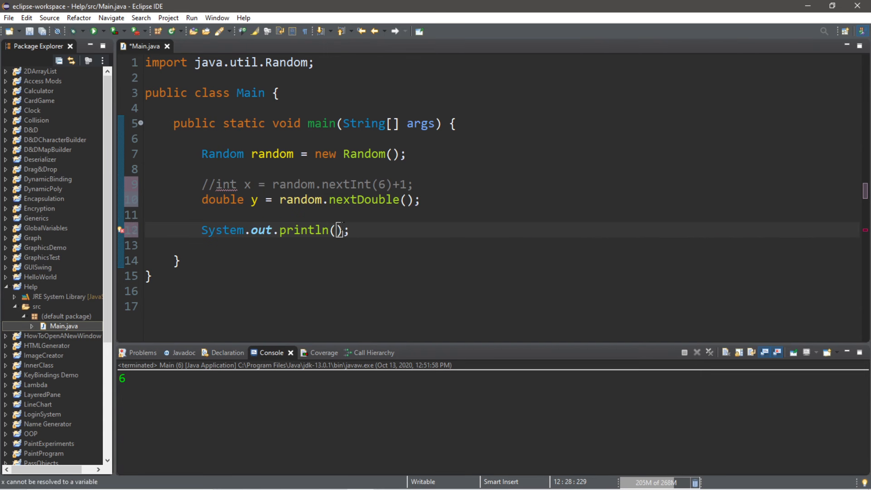
{"action": "type", "text": "y"}
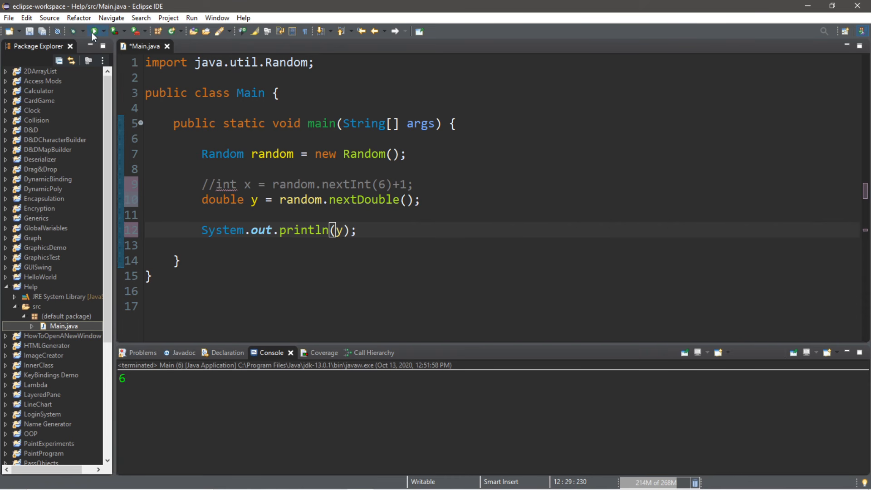
Run four times to print random doubles like 0.49, then comment out the double y line
{"action": "left_click", "coordinate": [94, 31]}
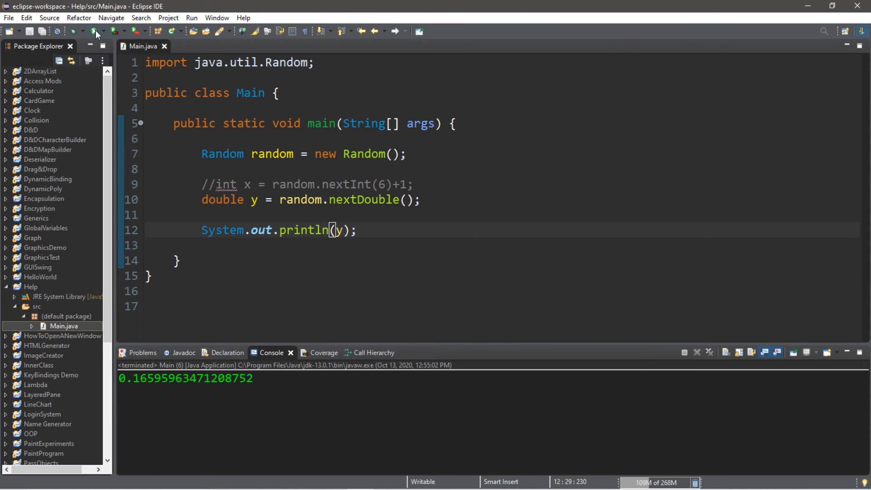
{"action": "left_click", "coordinate": [94, 31]}
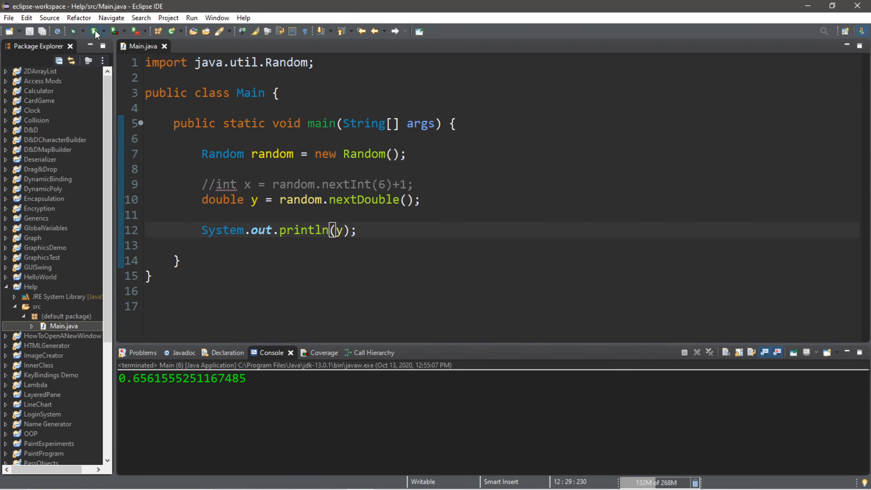
{"action": "left_click", "coordinate": [95, 31]}
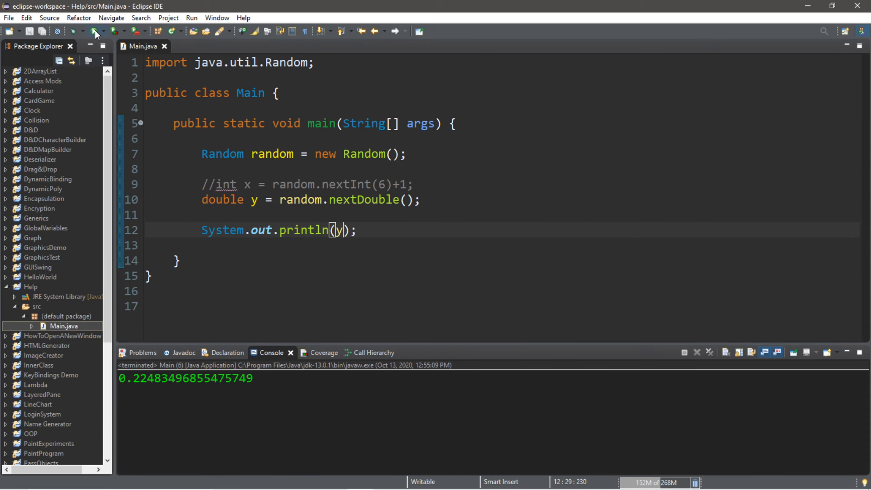
{"action": "left_click", "coordinate": [91, 31]}
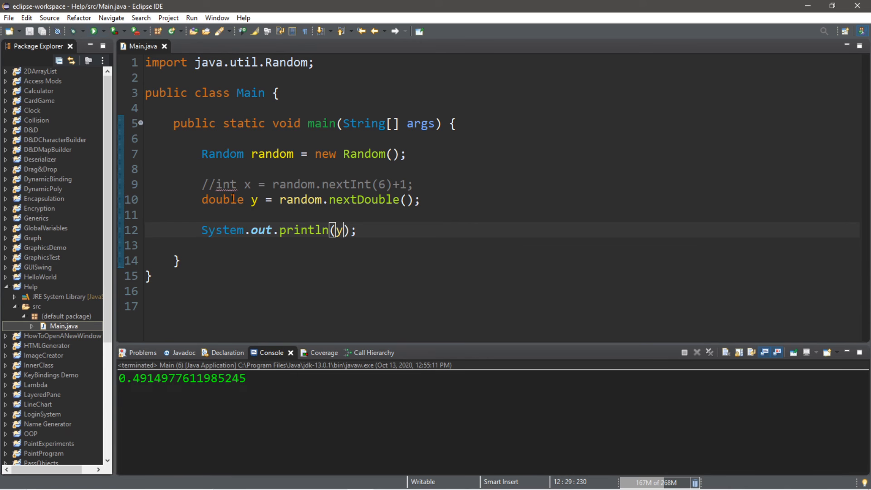
{"action": "key", "text": "Ctrl+/"}
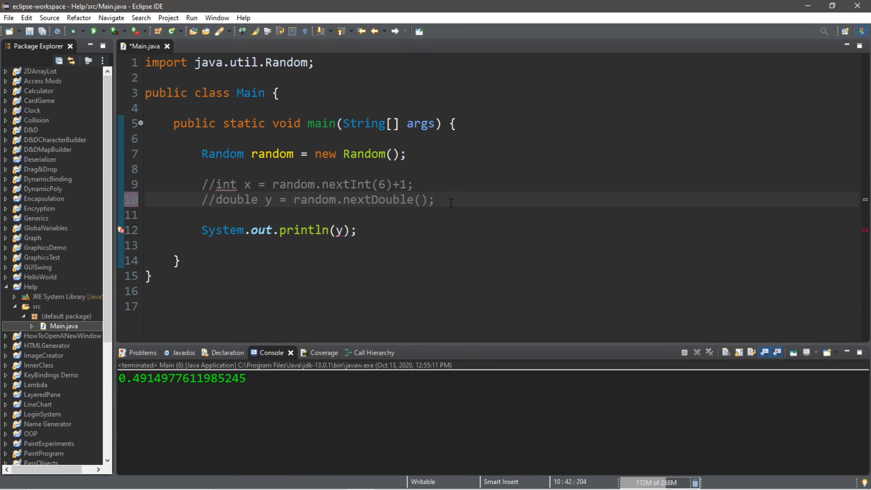
Write boolean z = random.nextBoolean();, print z, and run twice to get true and false
{"action": "type", "text": "boolean"}
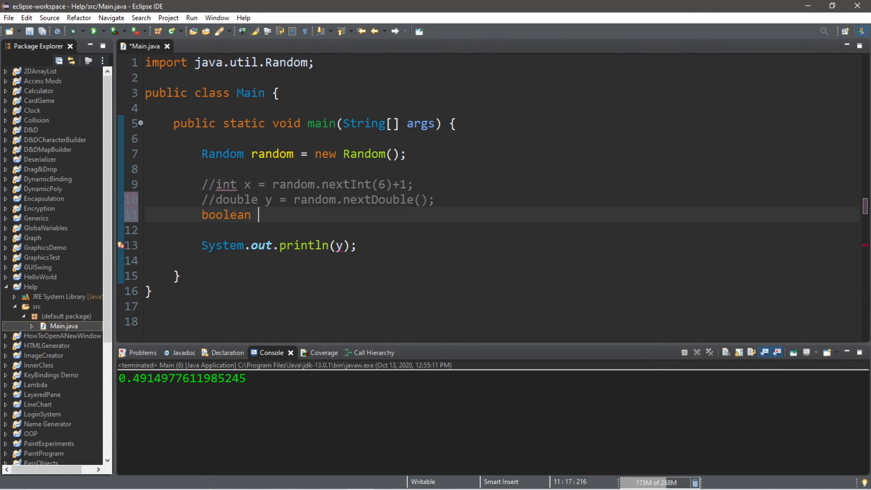
{"action": "type", "text": "z = ra"}
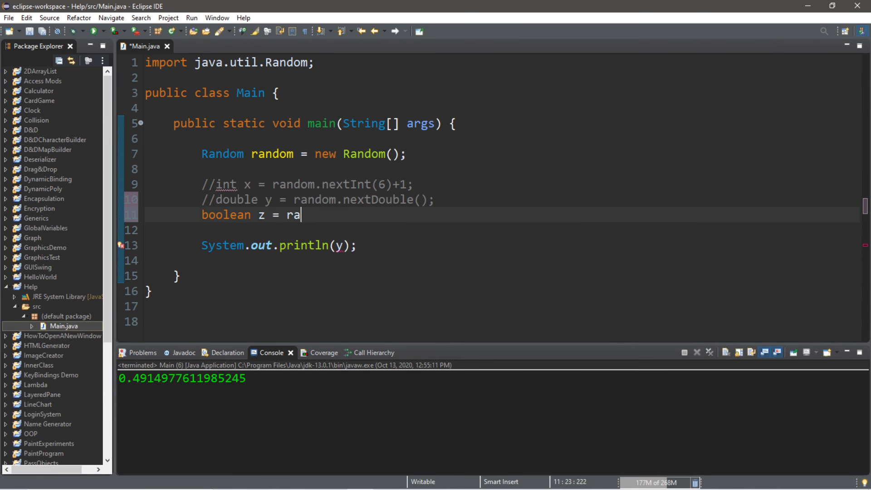
{"action": "type", "text": "ndom.nextBoolean();"}
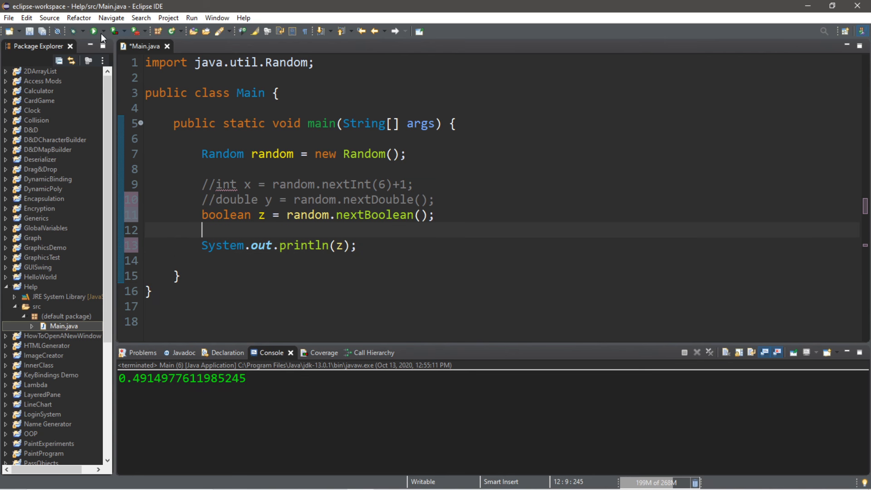
{"action": "left_click", "coordinate": [93, 31]}
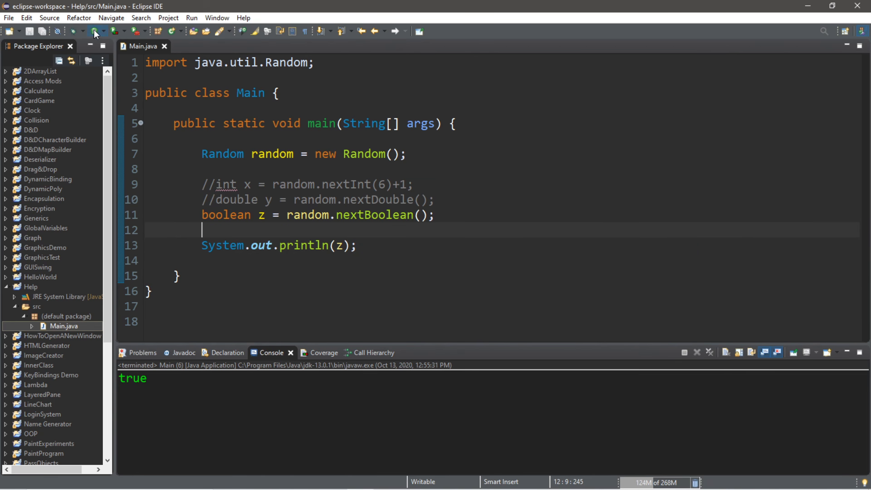
{"action": "left_click", "coordinate": [94, 30]}
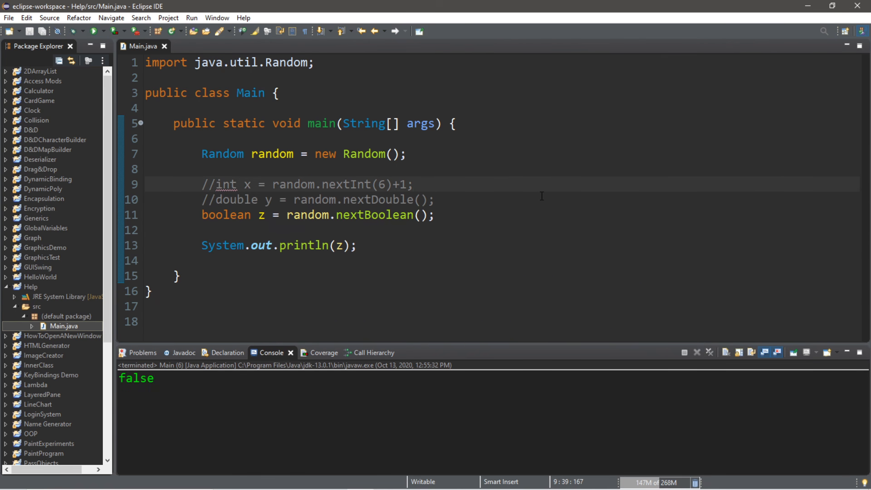
{"action": "double_click", "coordinate": [271, 154]}
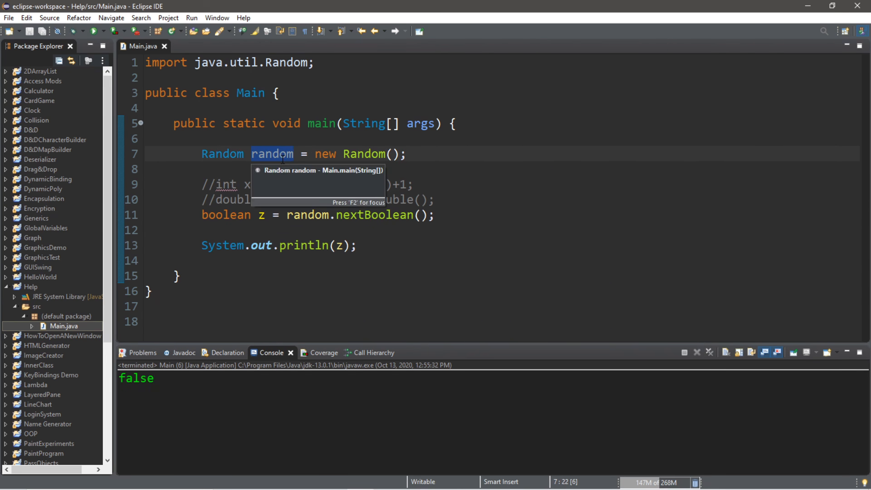
{"action": "left_click", "coordinate": [276, 169]}
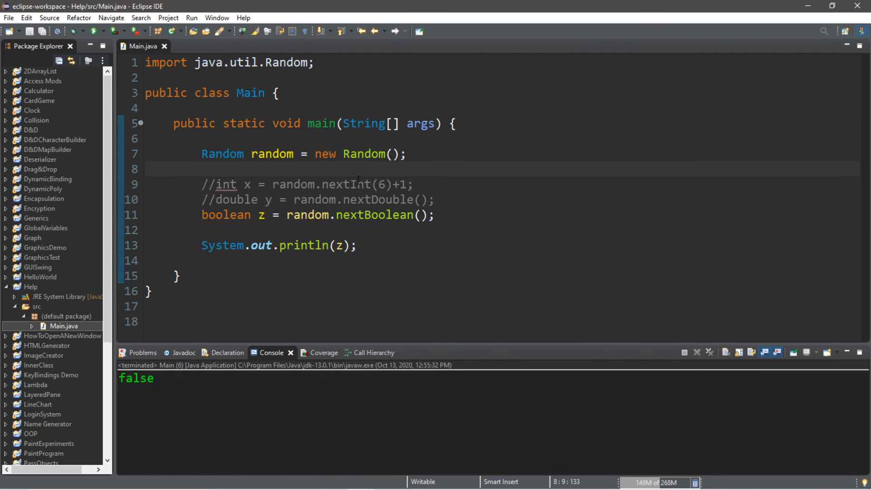
{"action": "left_click", "coordinate": [212, 137]}
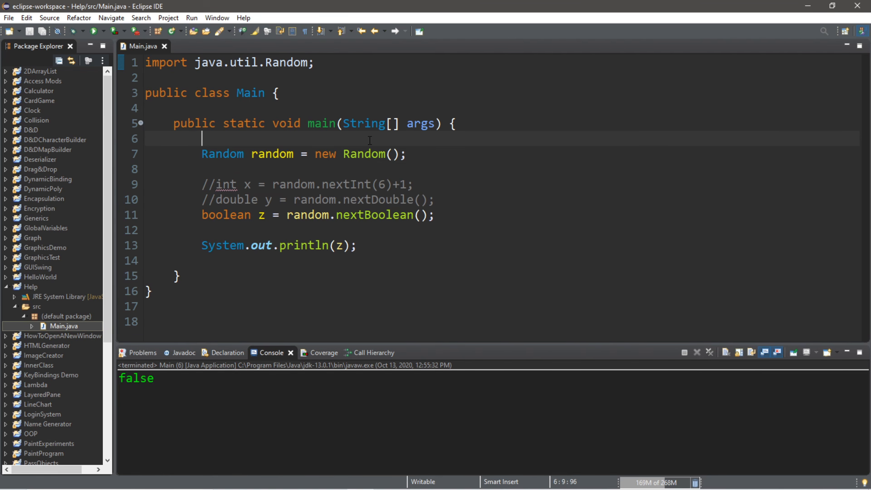